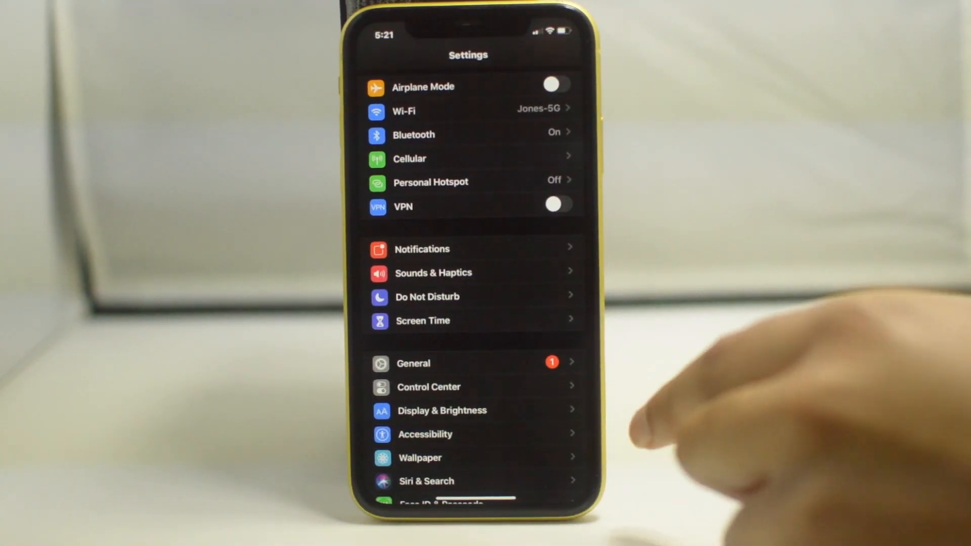
Navigate Settings to Accessibility > Touch, landing on the page with AssistiveTouch still off.
click(418, 457)
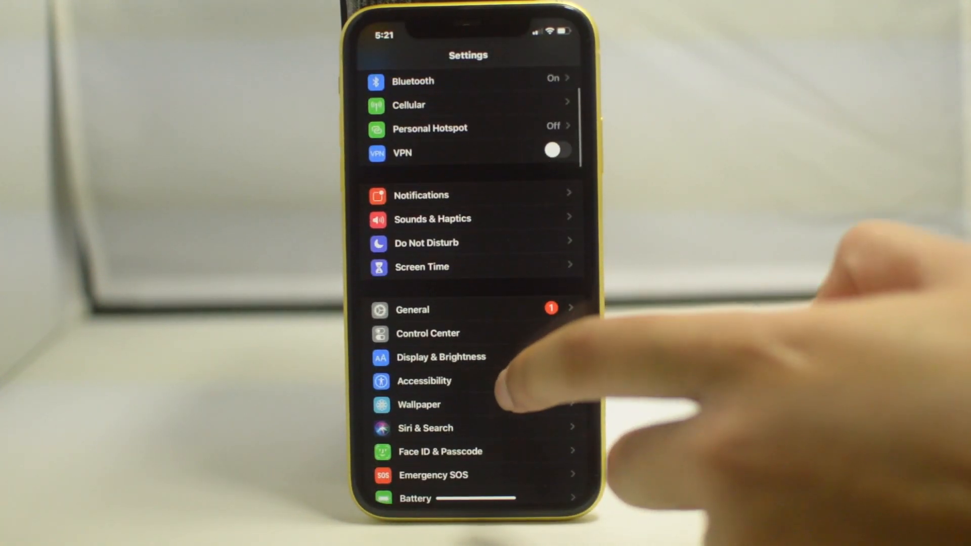
click(424, 381)
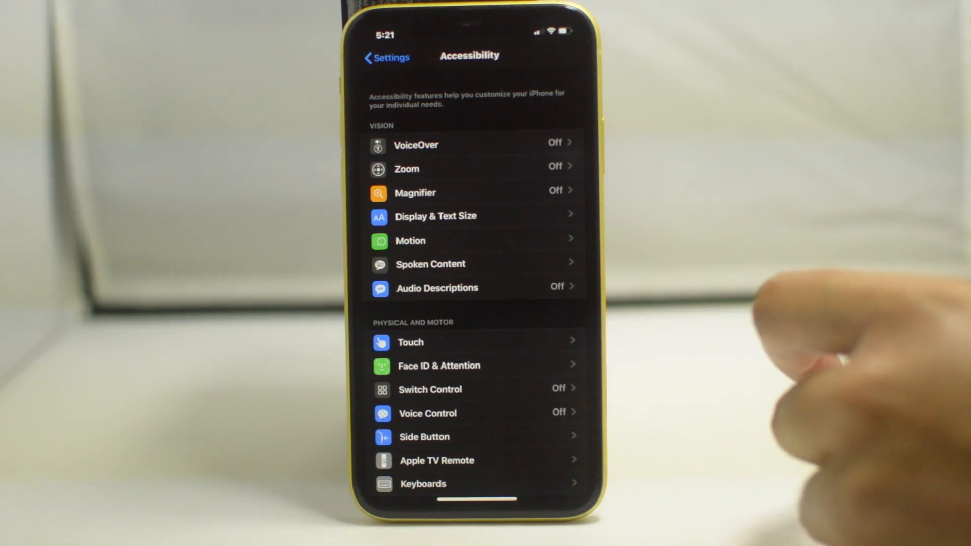
click(410, 343)
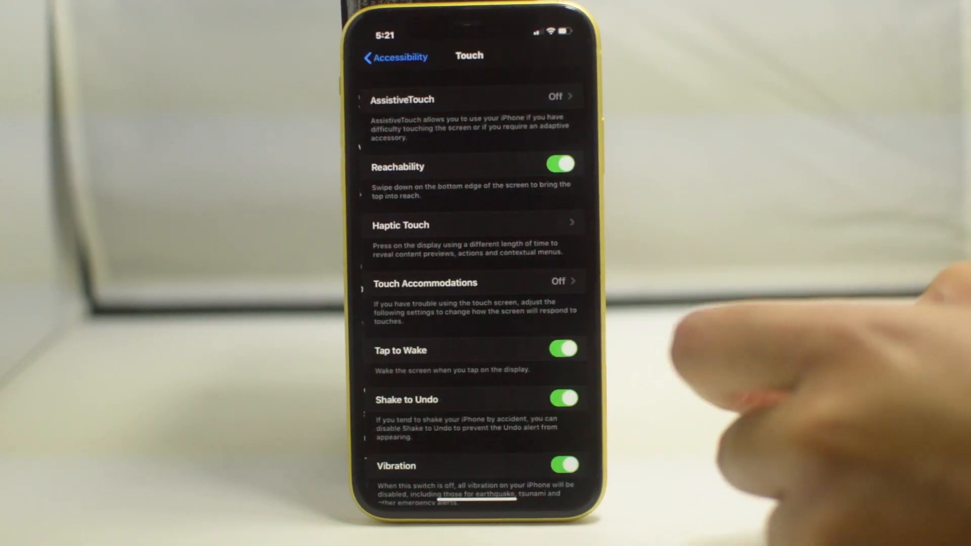